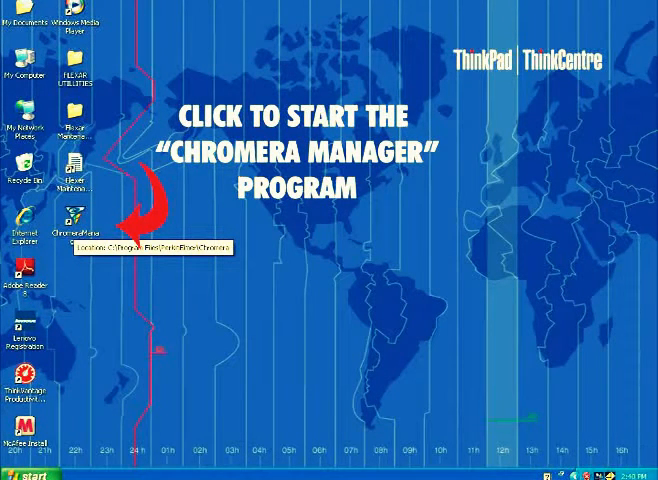
# Step: Start Chromera Manager from its desktop shortcut
pyautogui.doubleClick(76, 218)
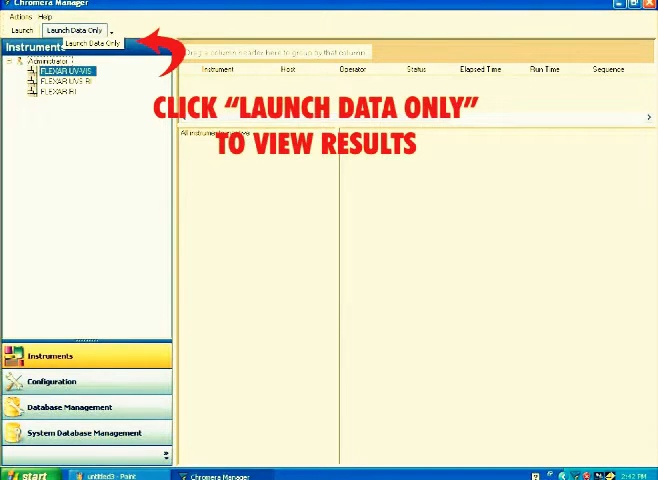
# Step: Launch the Data Only workspace for reviewing results
pyautogui.click(72, 32)
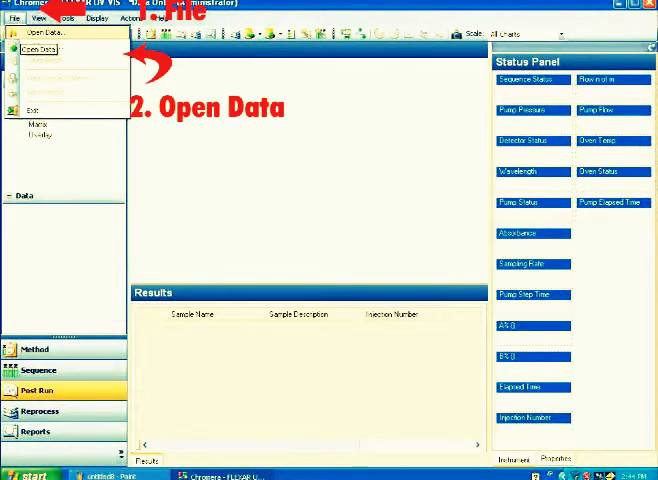
# Step: Open a stored run's data so its chromatogram and results table appear
pyautogui.click(40, 46)
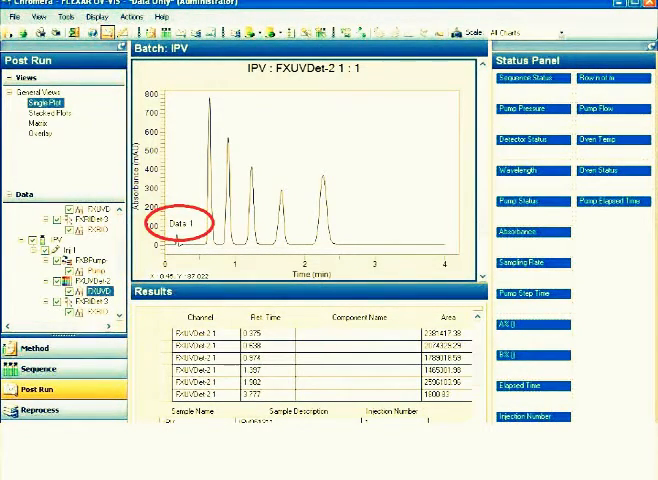
# Step: Change the Data 1 label's background colour from its right-click options
pyautogui.rightClick(176, 224)
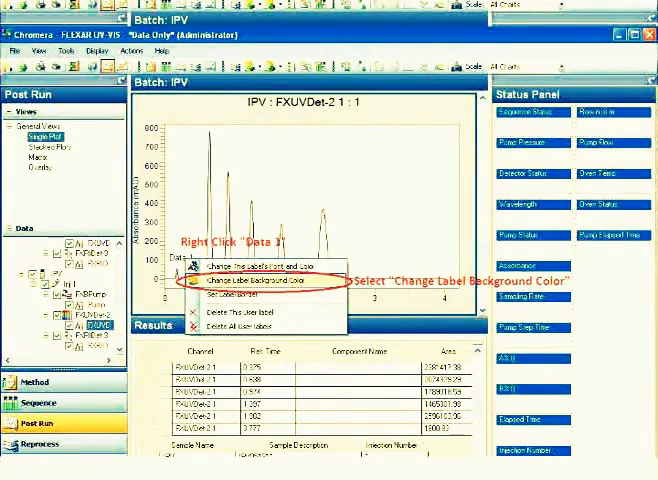
pyautogui.click(248, 280)
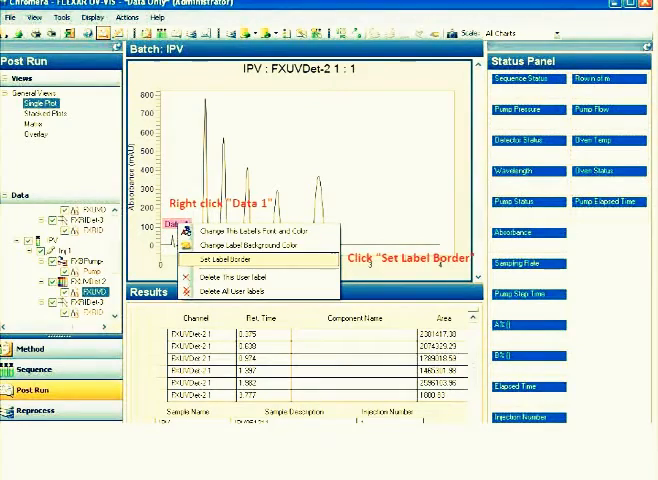
# Step: Apply a border to the Data 1 label and bring up its options again
pyautogui.click(236, 262)
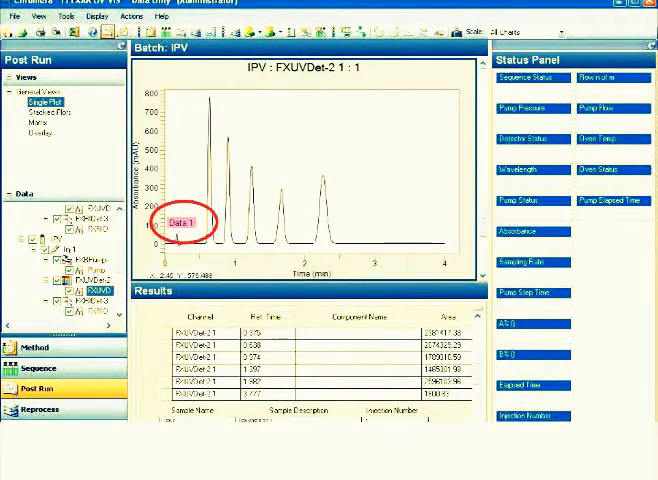
pyautogui.rightClick(188, 224)
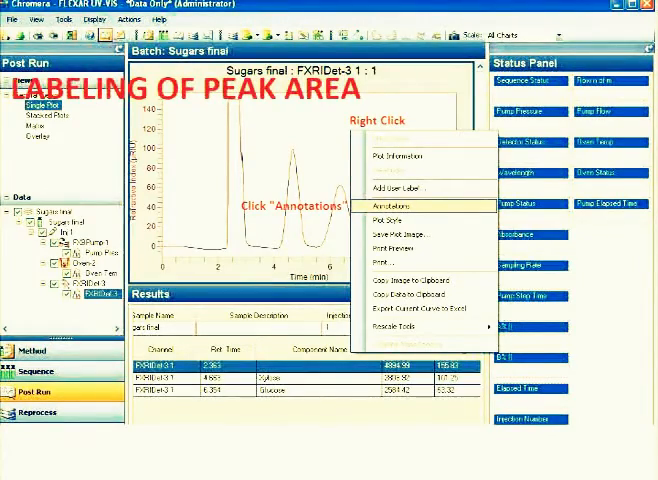
# Step: Bring up the Annotations settings for the Sugars final chromatogram
pyautogui.click(388, 204)
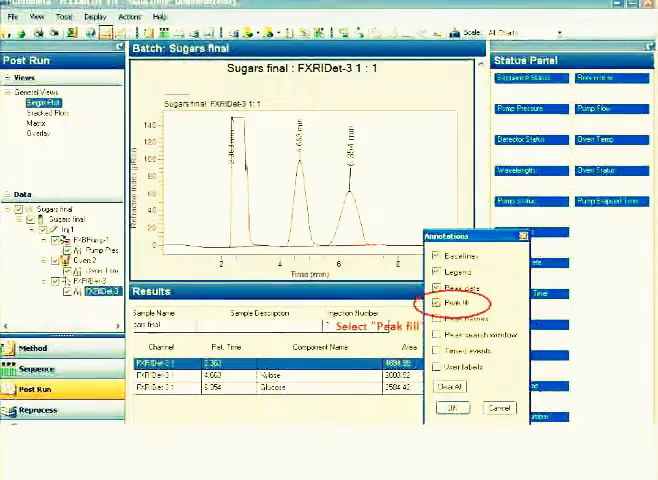
pyautogui.click(418, 300)
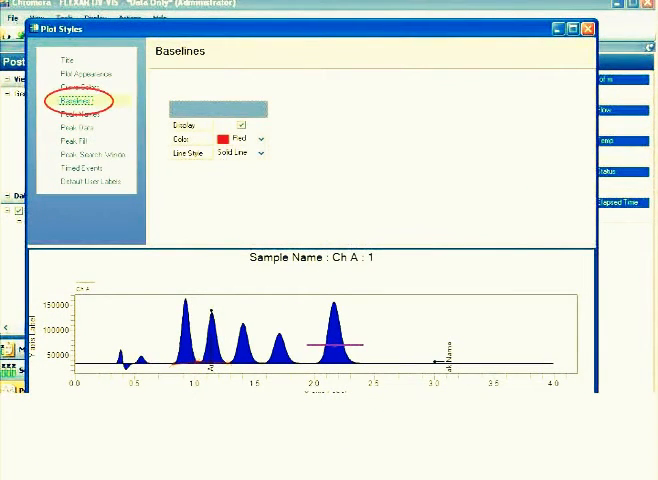
# Step: Step through the Baselines, Peak Names and Peak Fill plot style settings
pyautogui.click(78, 126)
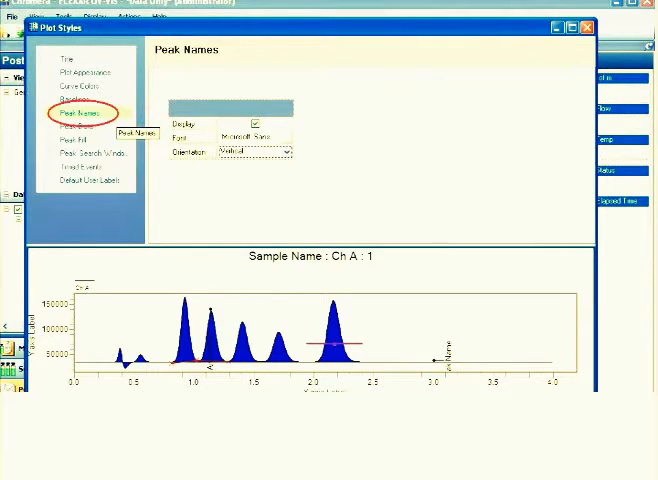
pyautogui.click(72, 136)
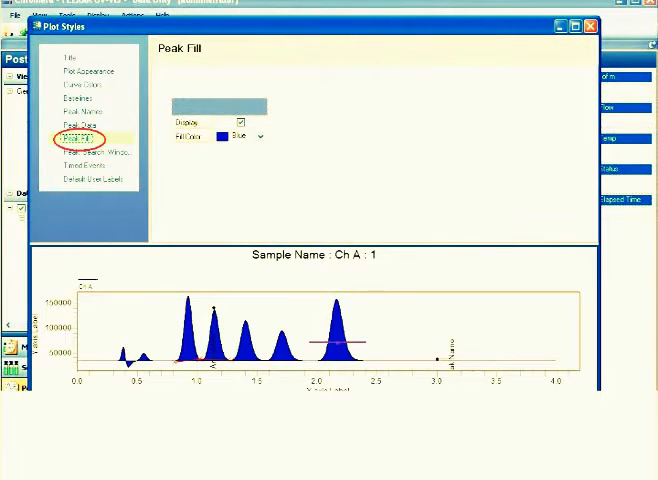
pyautogui.click(98, 184)
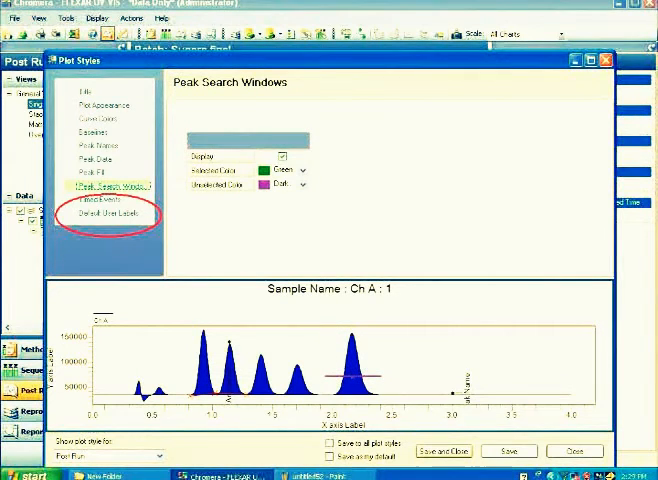